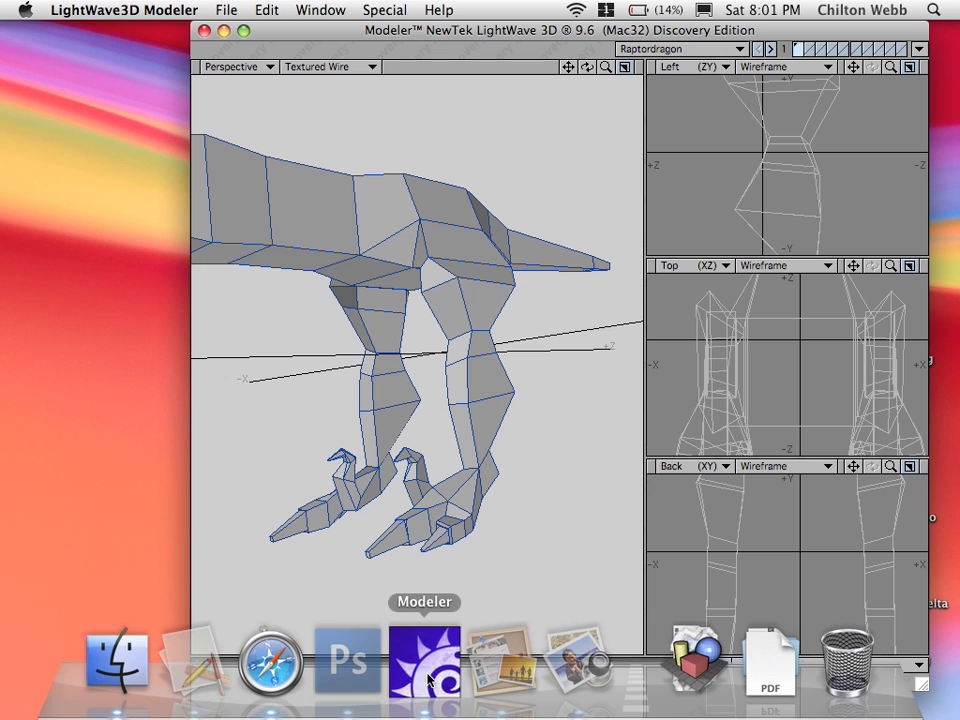
Bring LightWave Modeler forward and orbit the view around the Raptordragon legs
click(347, 660)
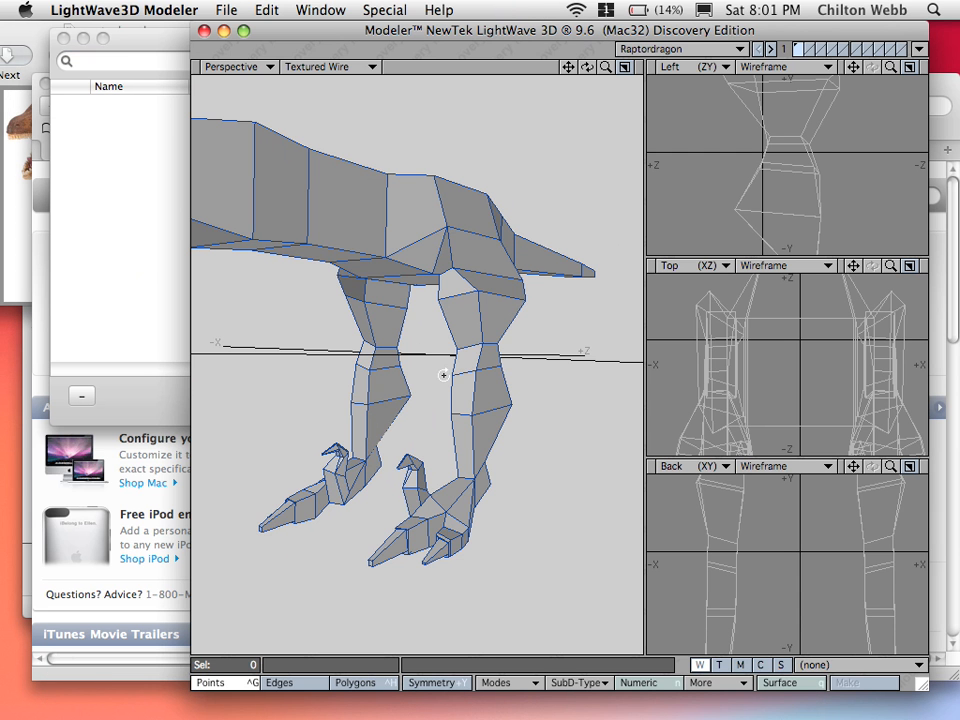
drag(445, 375, 488, 399)
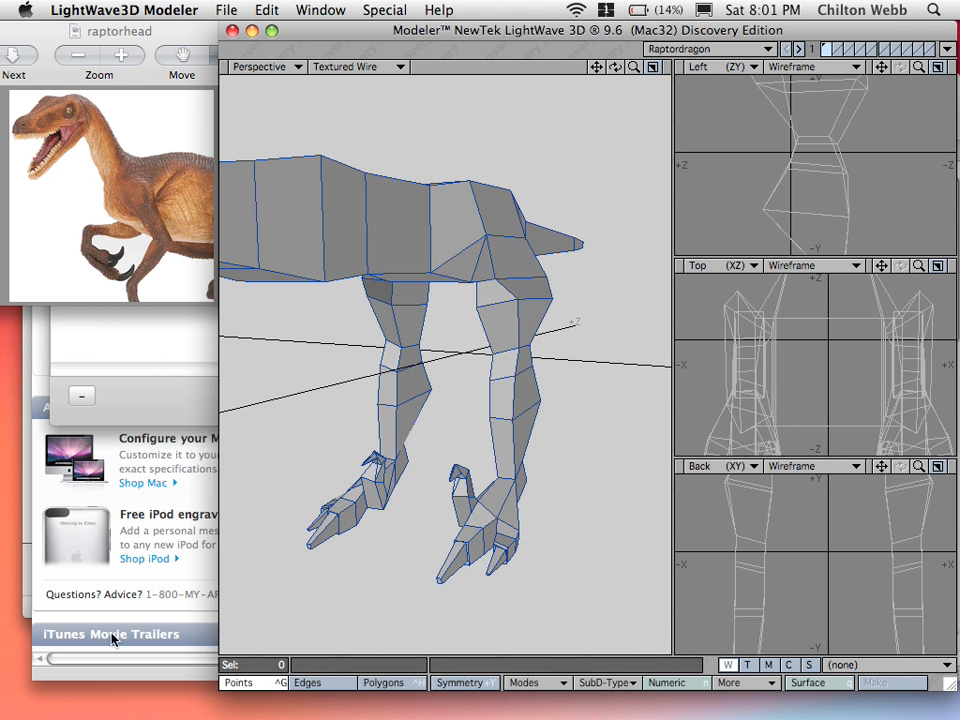
Bring the Finder listing with Dinobody.lwo and Raptordragon.lwo forward
click(118, 660)
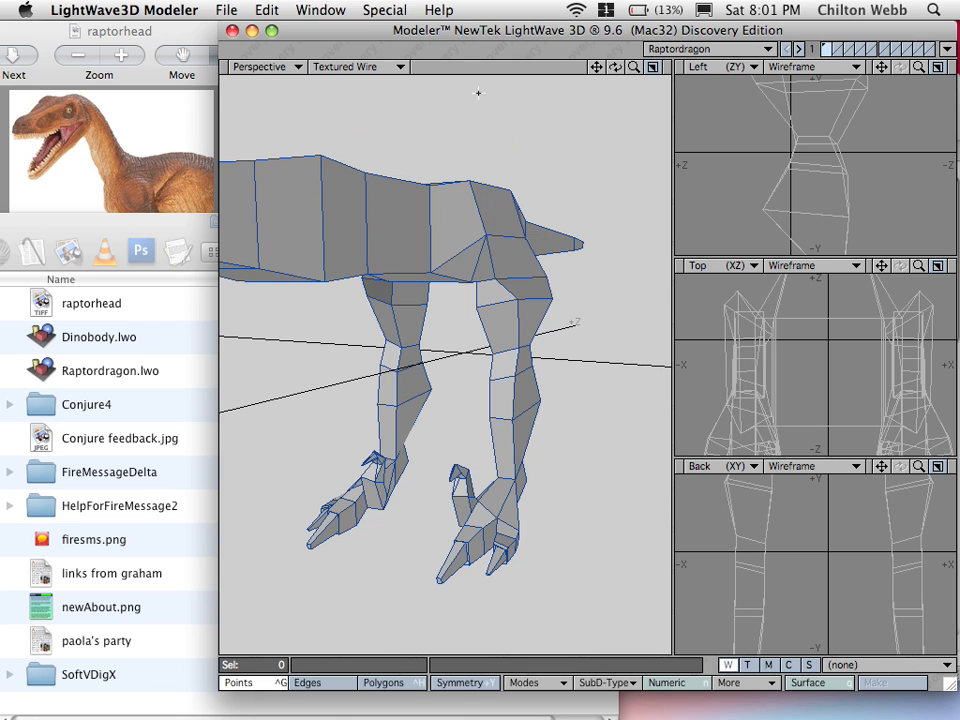
mouse_move(226, 84)
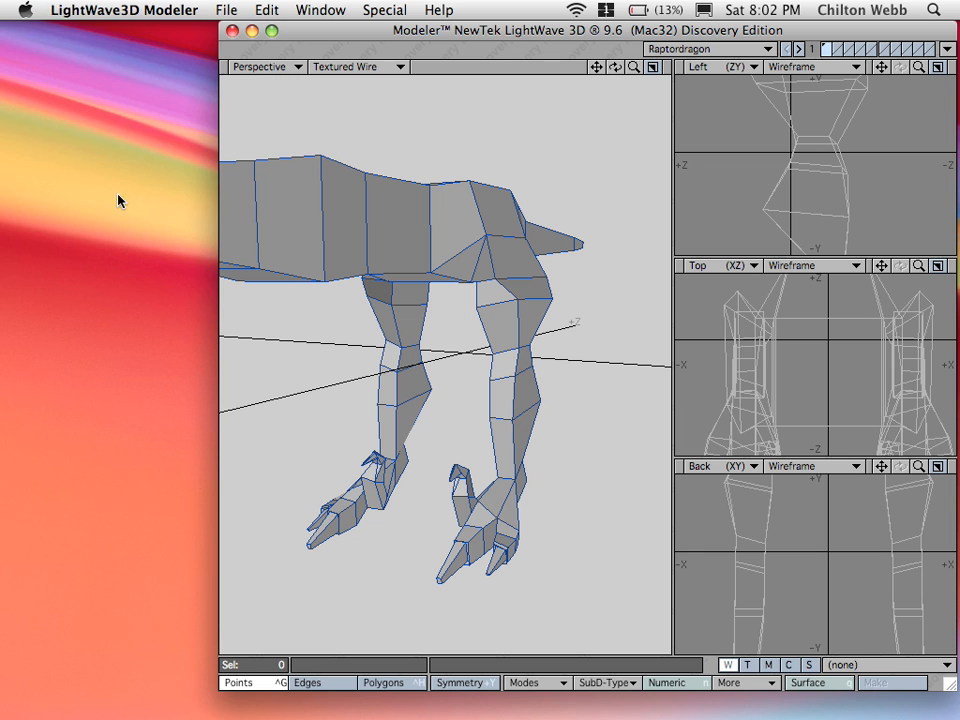
mouse_move(578, 660)
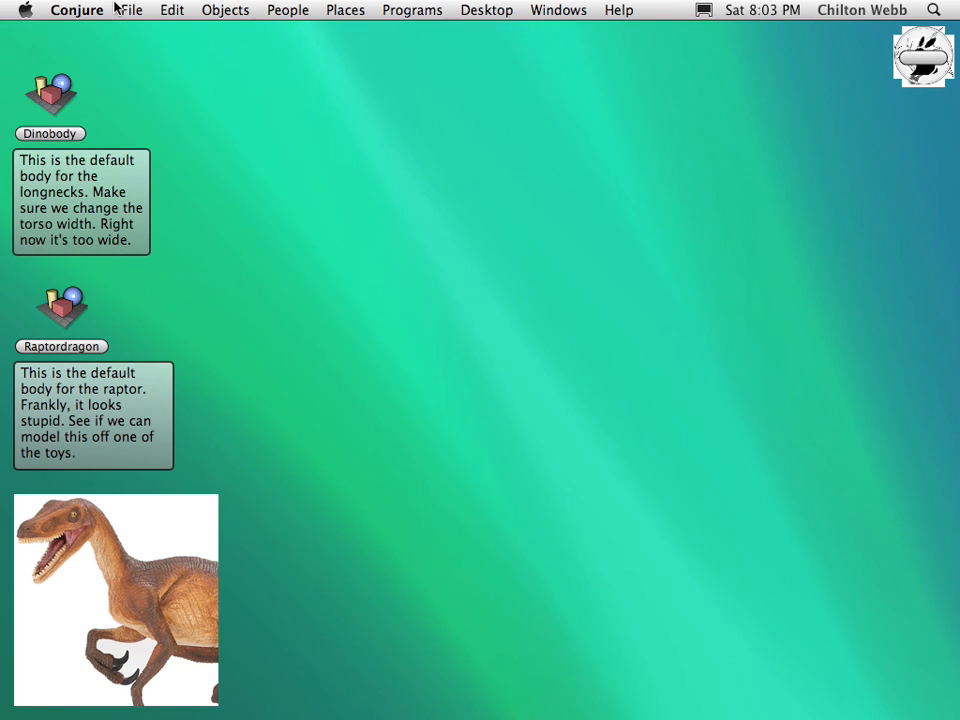
Enable Focus Mode from the Conjure application menu
click(77, 10)
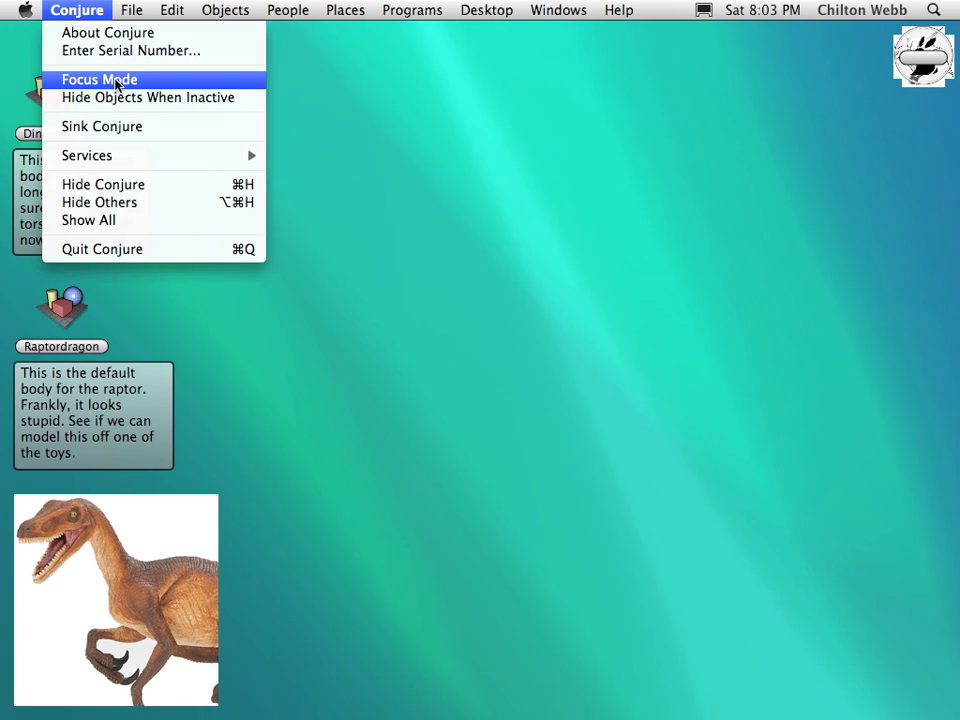
click(99, 79)
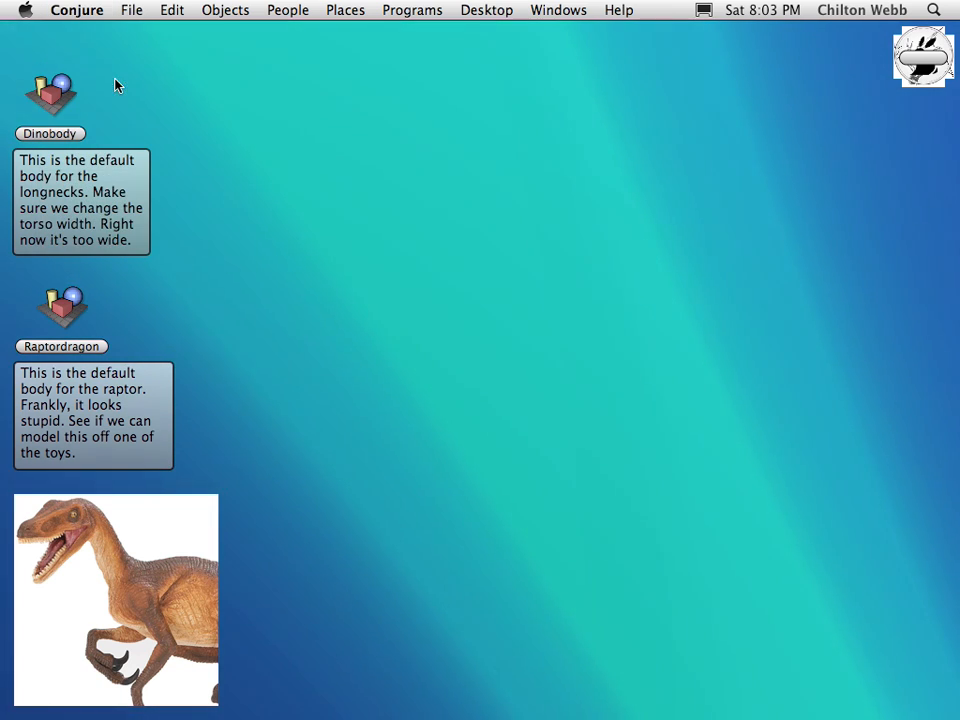
mouse_move(462, 660)
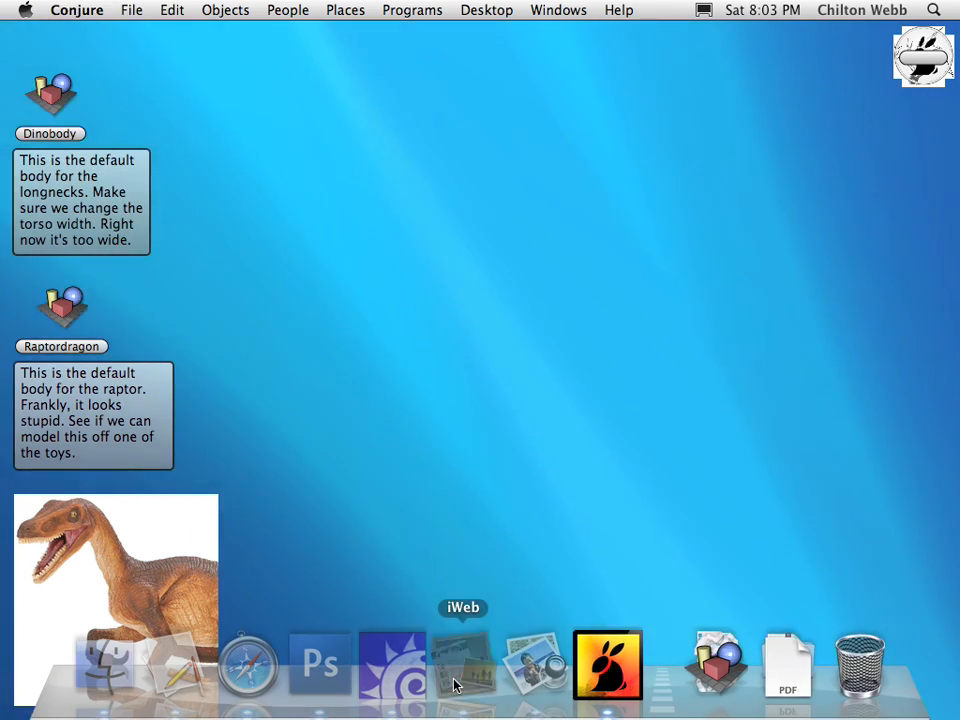
Switch through Preview, iWeb and Modeler, ending with Photoshop showing raptorhead.tiff
click(463, 663)
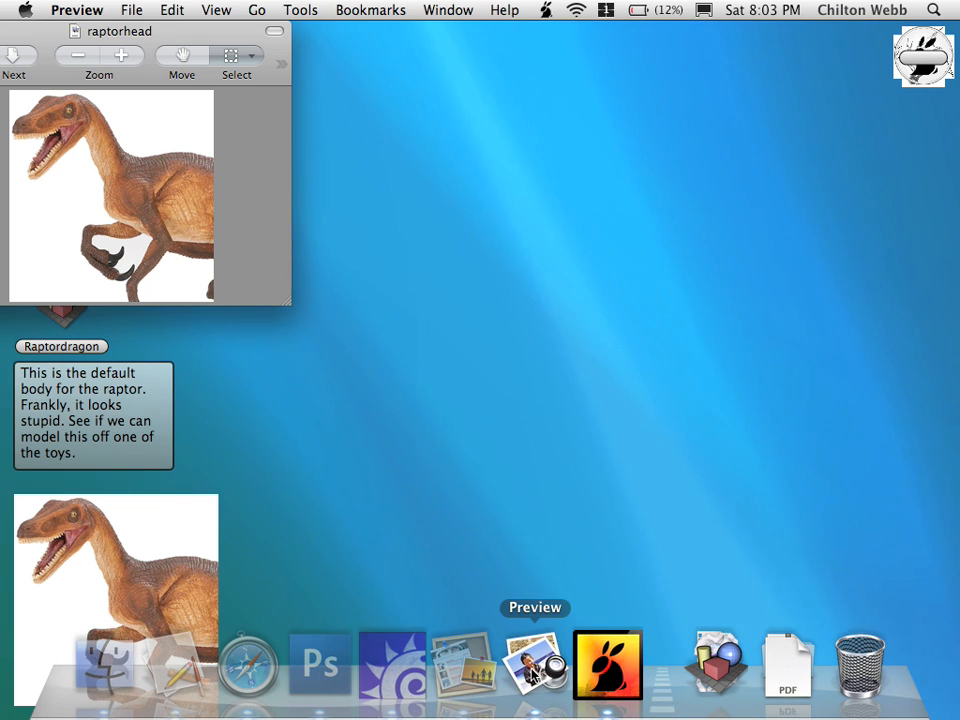
click(462, 660)
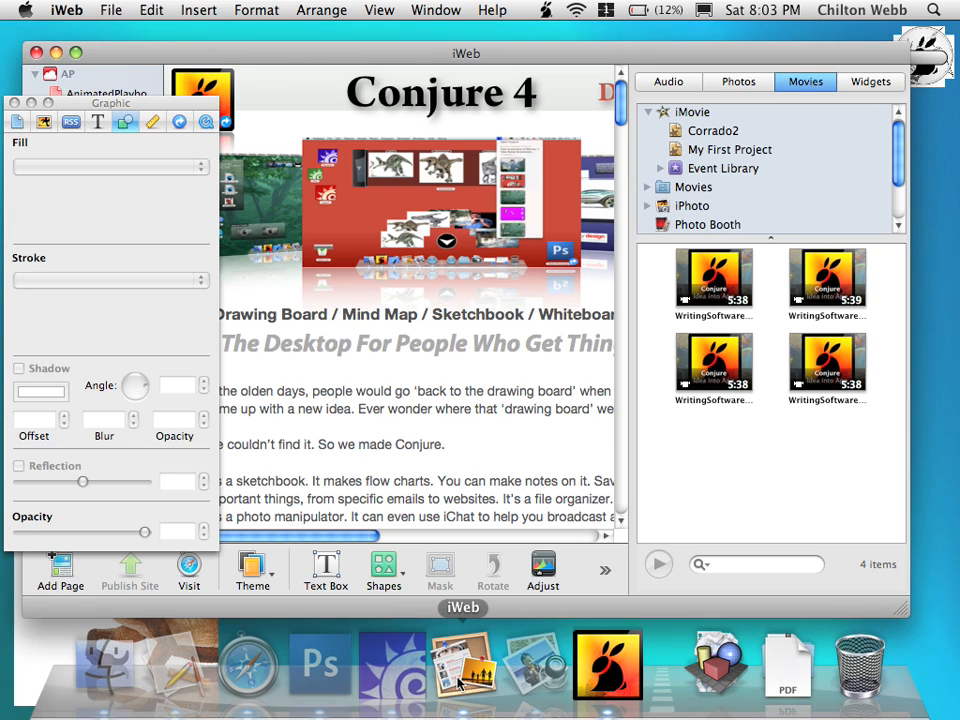
click(391, 665)
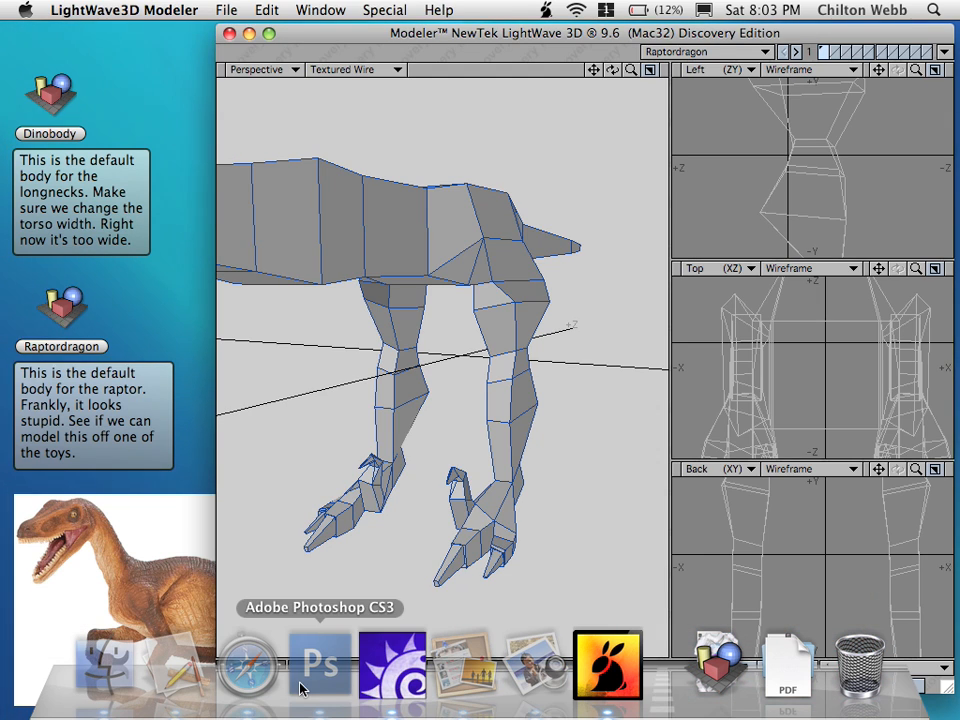
click(320, 665)
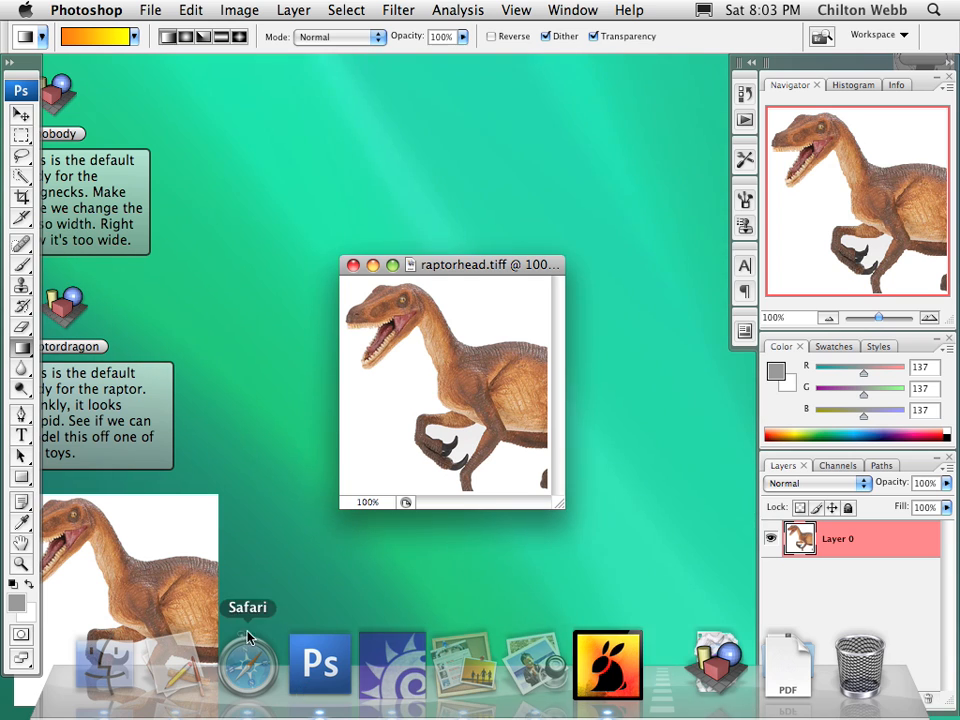
Leave Photoshop so it hides, leaving the raptor model window in front
click(77, 10)
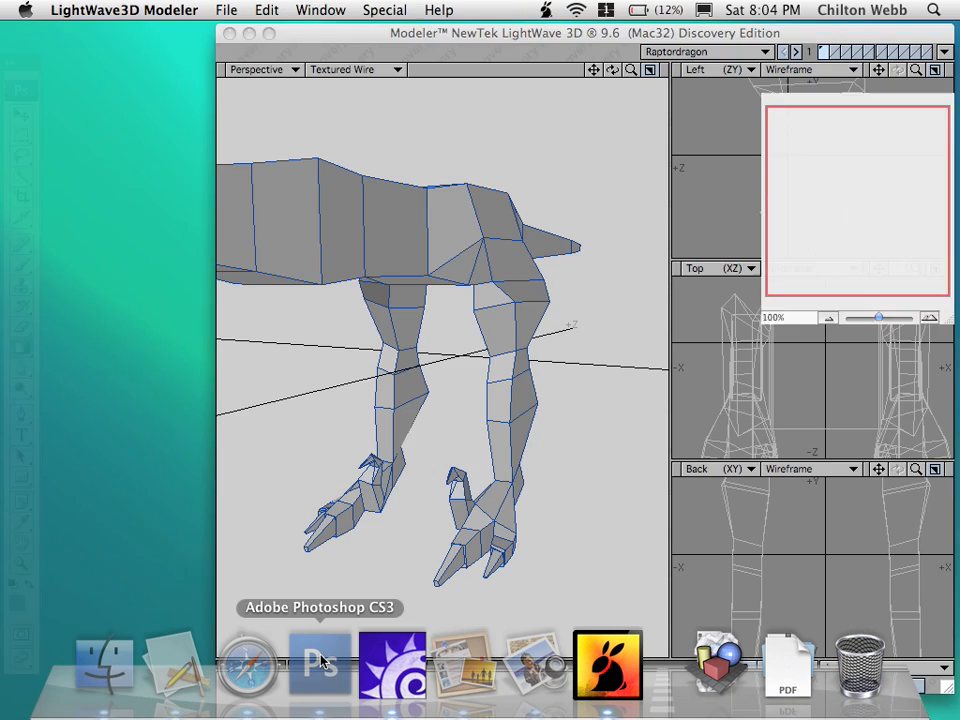
click(320, 665)
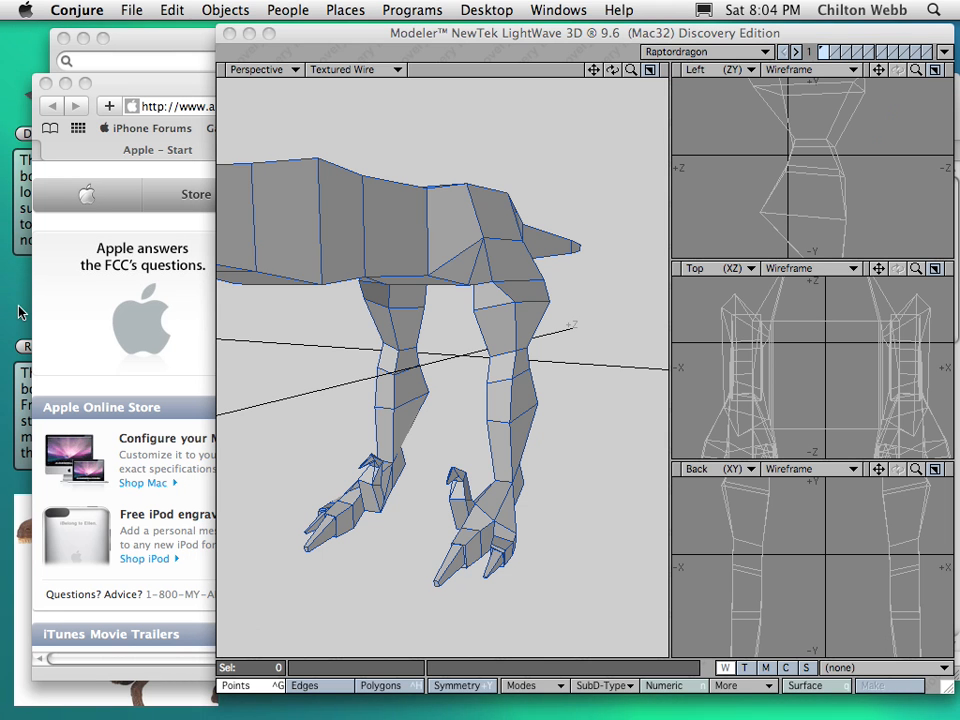
mouse_move(190, 55)
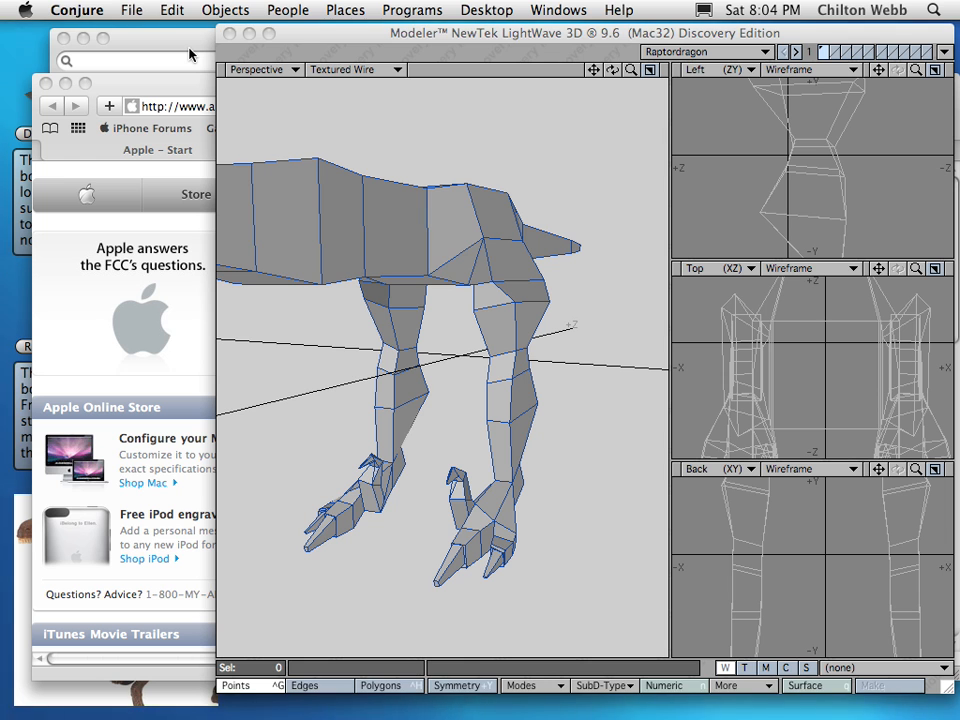
mouse_move(37, 310)
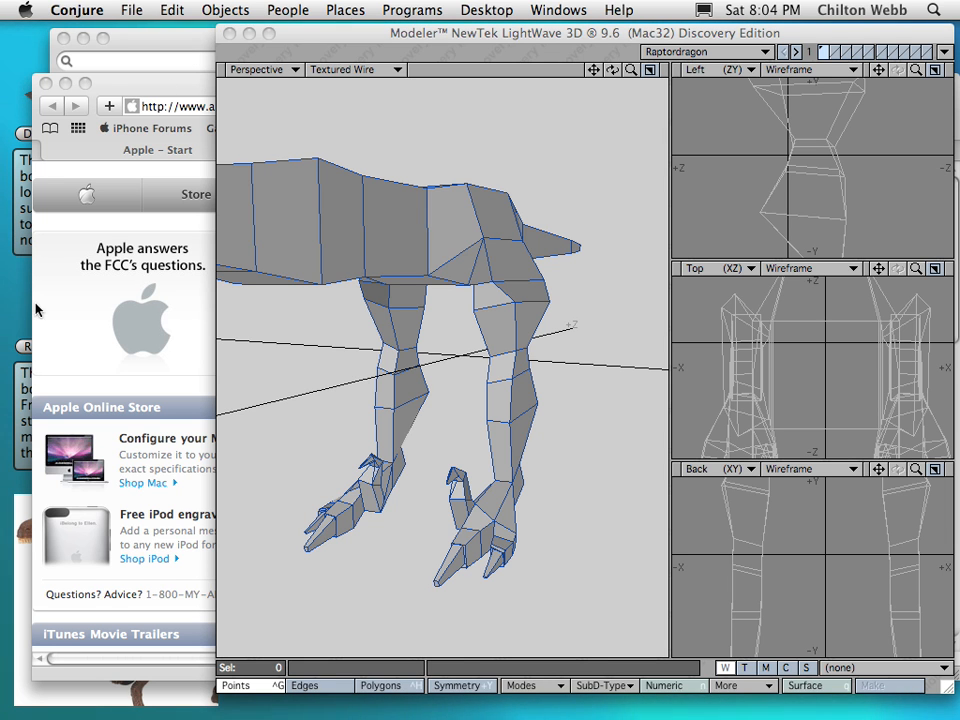
Open the Conjure menu showing Hide Objects When Inactive and Sink Conjure checked
click(77, 10)
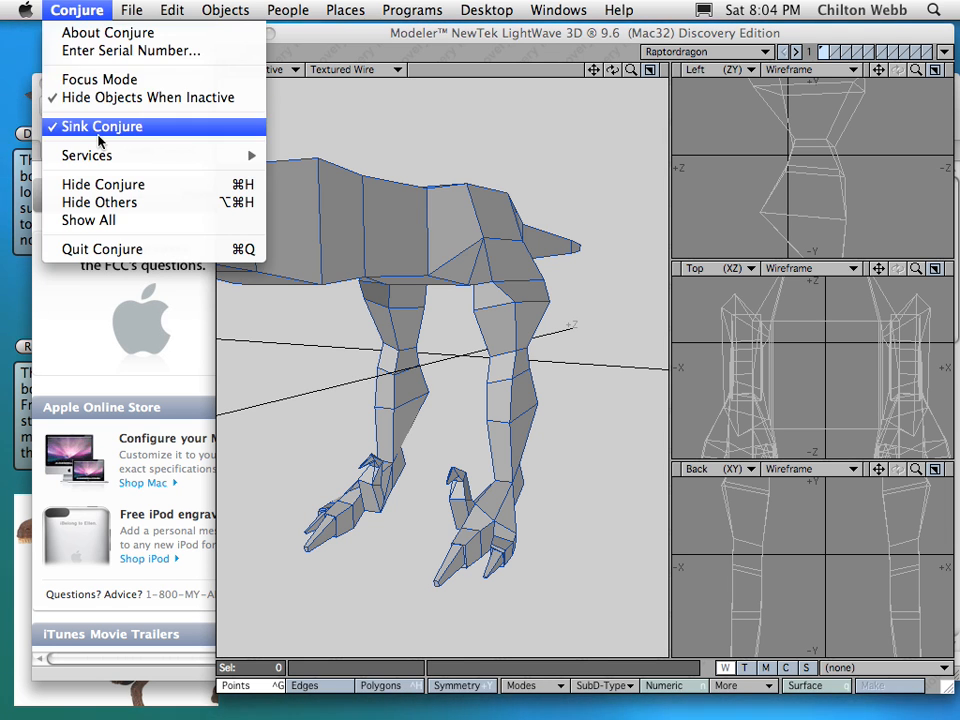